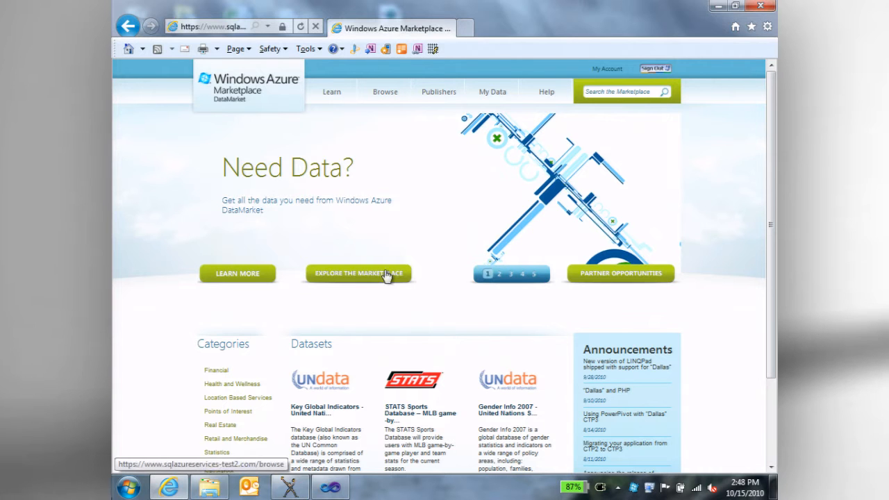
Browse all marketplace datasets, open DisclosingJapan, and enlarge its company revenue bubble chart.
click(358, 273)
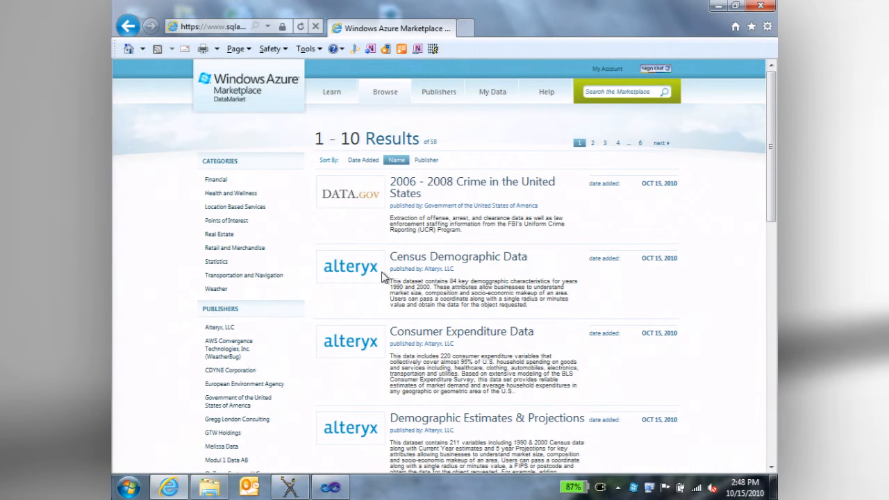
scroll(down, 3)
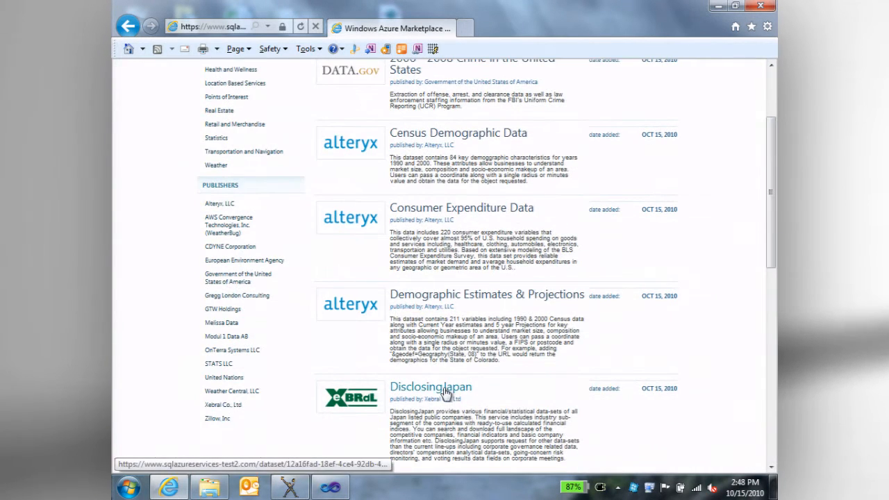
click(430, 387)
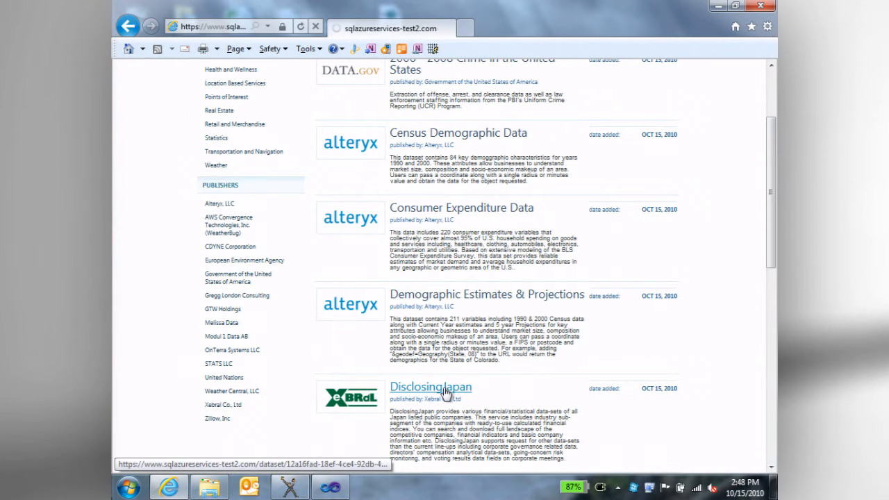
click(430, 386)
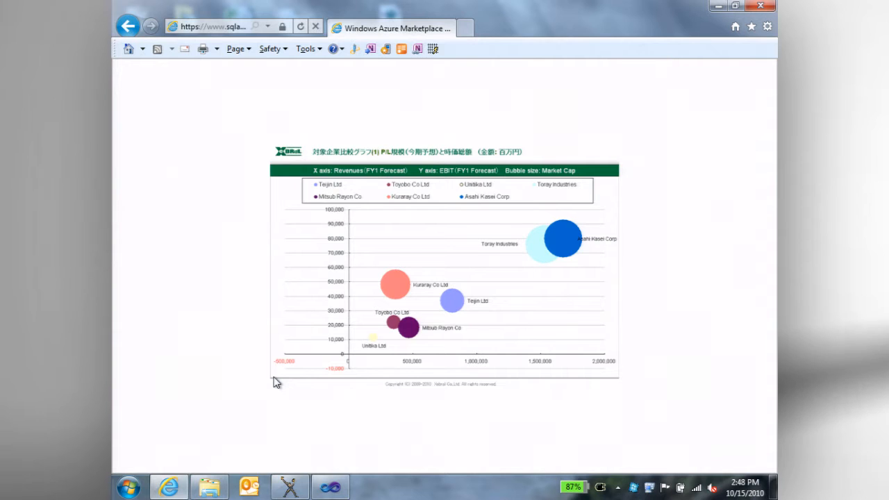
mouse_move(361, 339)
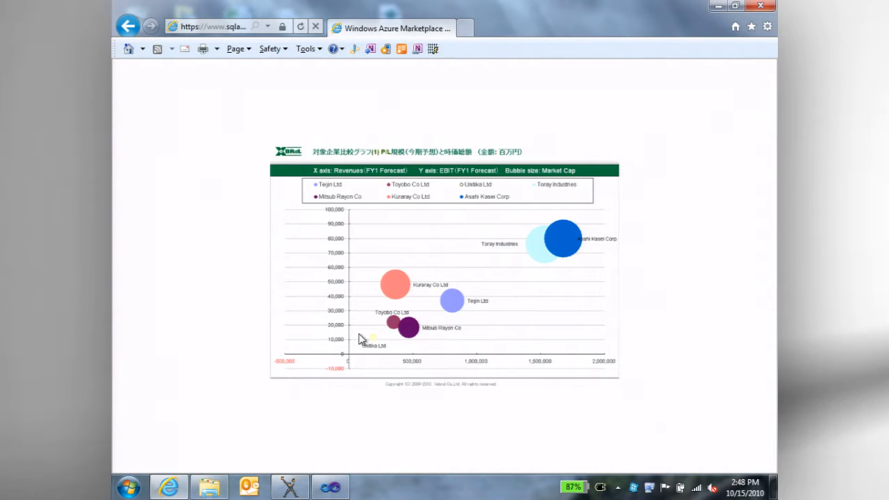
Review DisclosingJapan's company input parameters and result field types, then show its Sample Images.
click(460, 328)
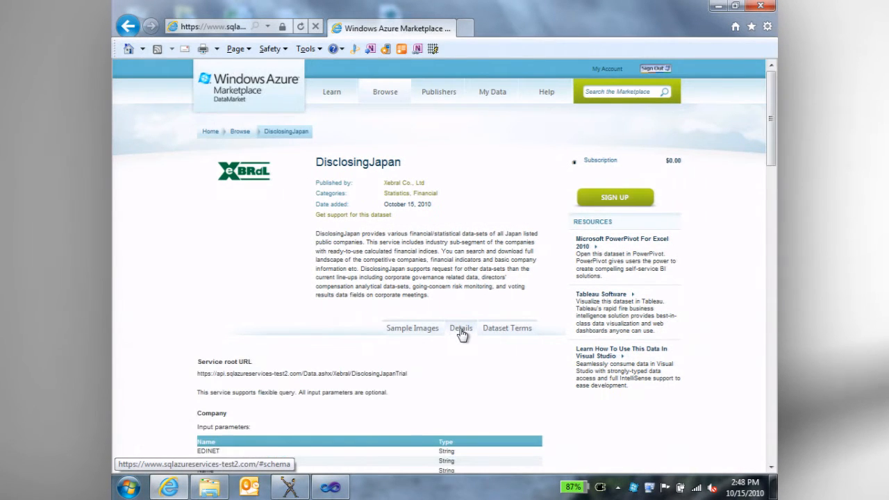
scroll(down, 3)
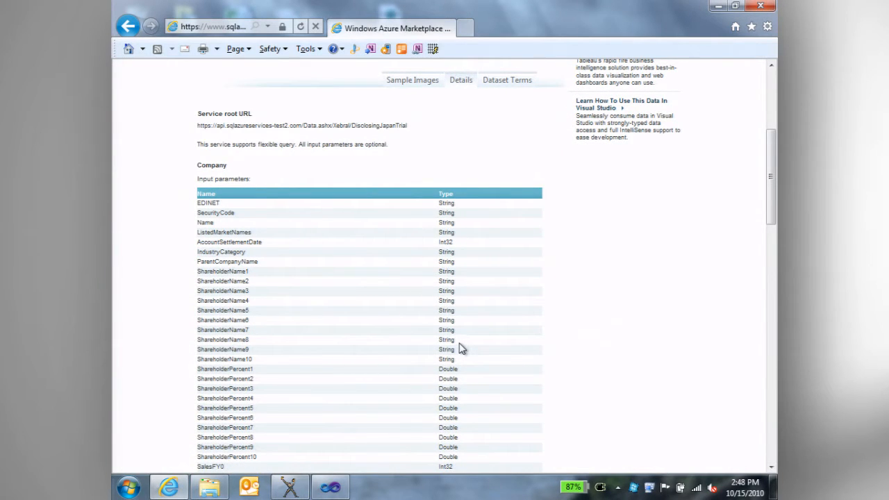
scroll(down, 3)
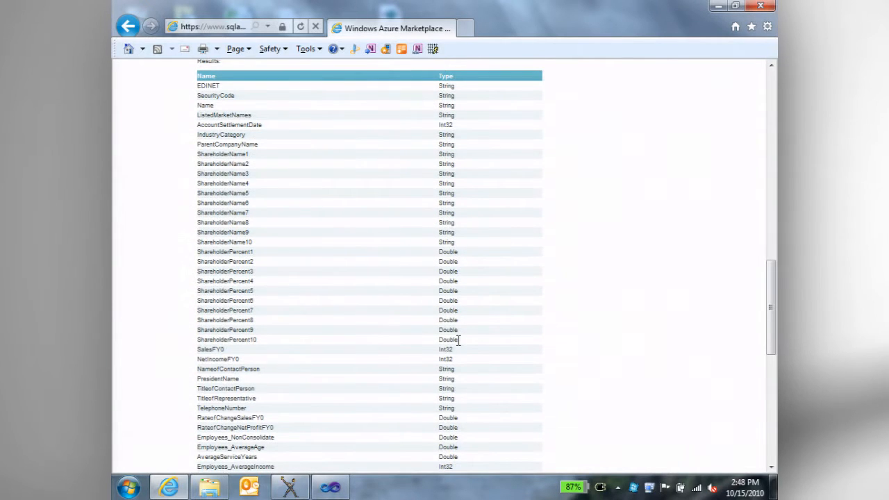
scroll(up, 3)
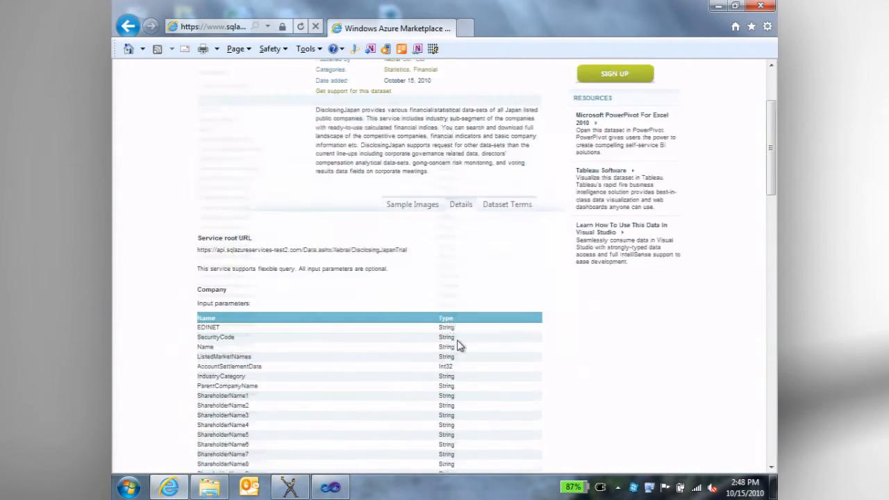
scroll(up, 3)
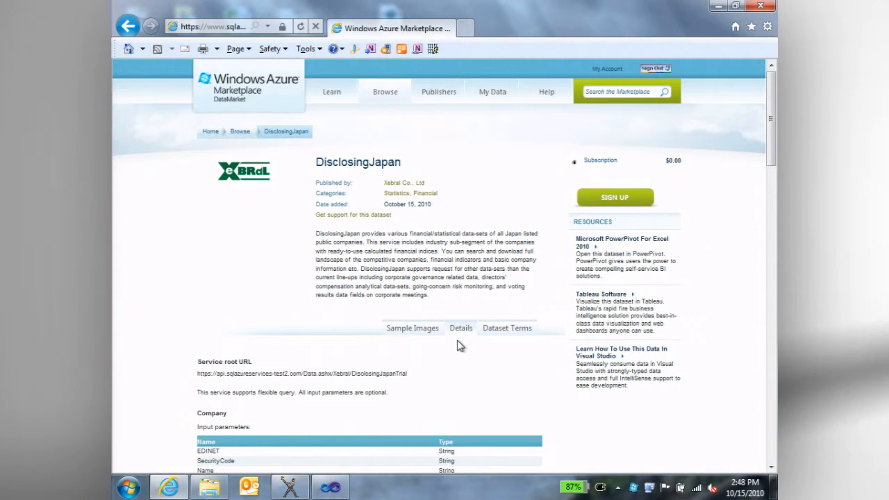
click(412, 328)
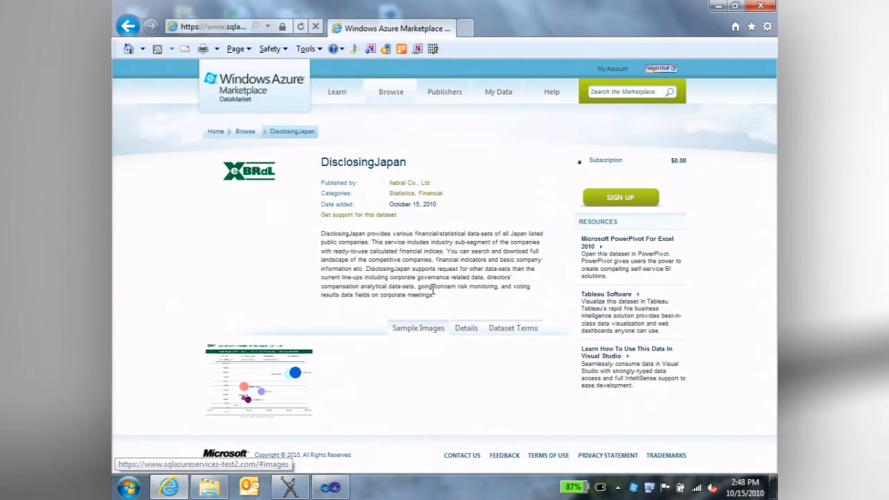
Search the marketplace for 'demograph' and open Alteryx's Census Demographic Data.
click(628, 91)
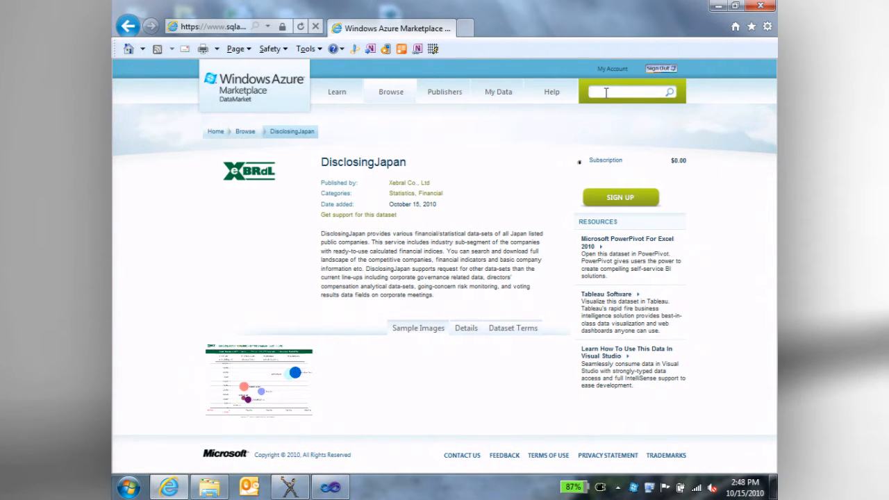
text(demograph)
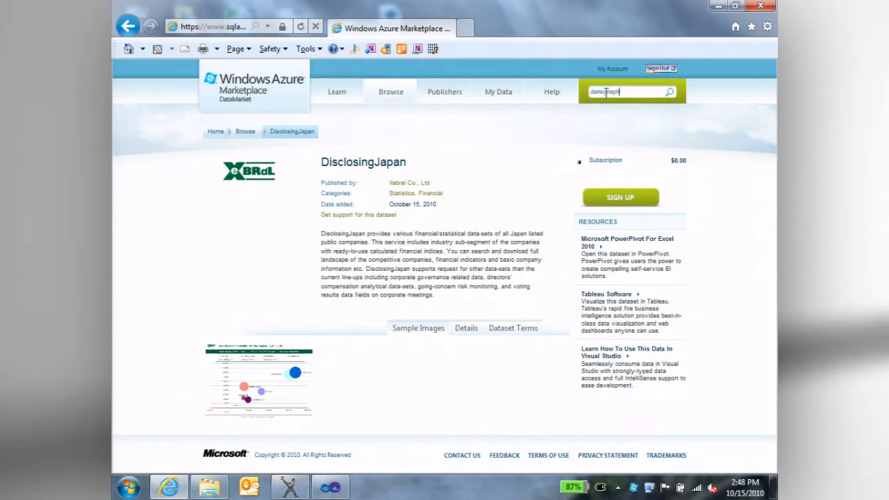
click(668, 91)
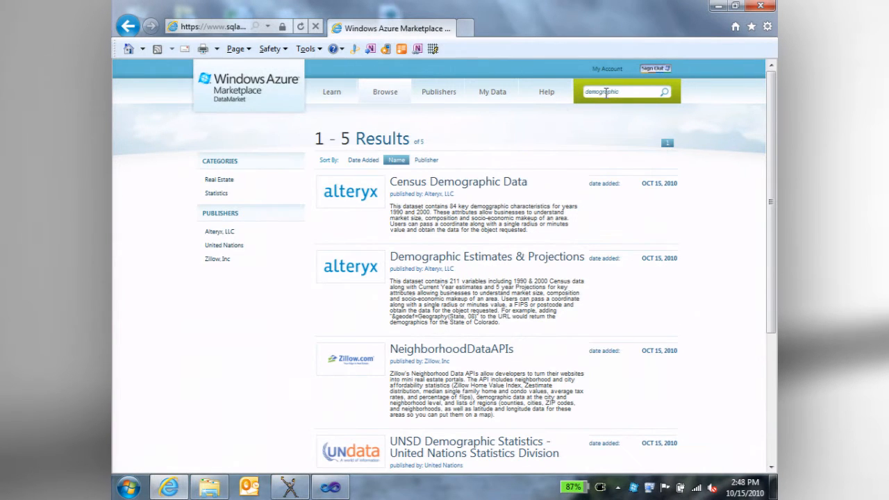
click(458, 182)
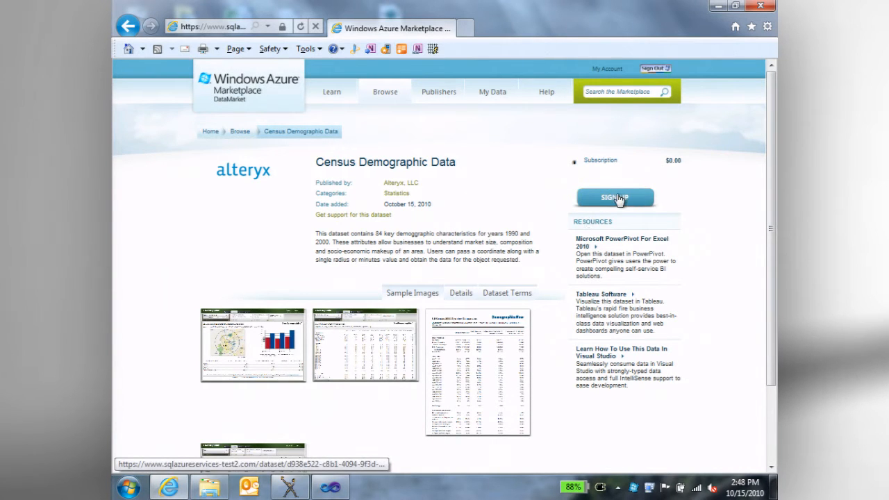
Sign up for the free Census Demographic Data subscription, agreeing to the terms of use.
click(615, 198)
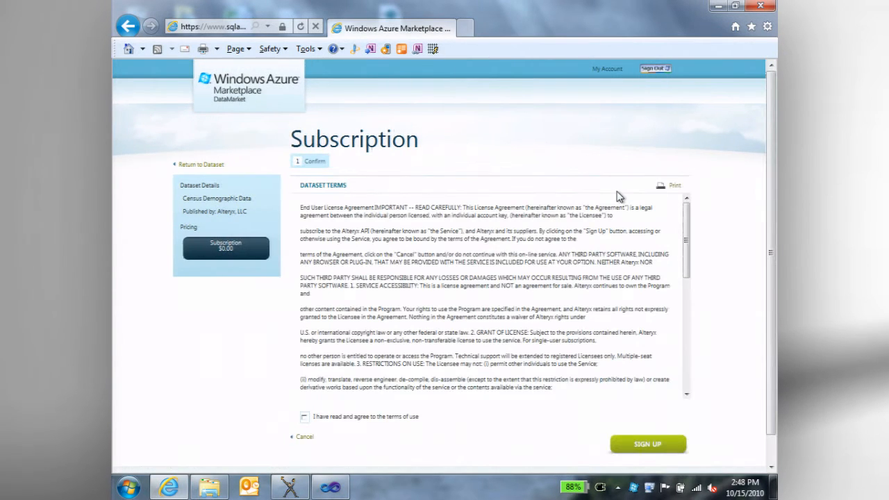
click(303, 416)
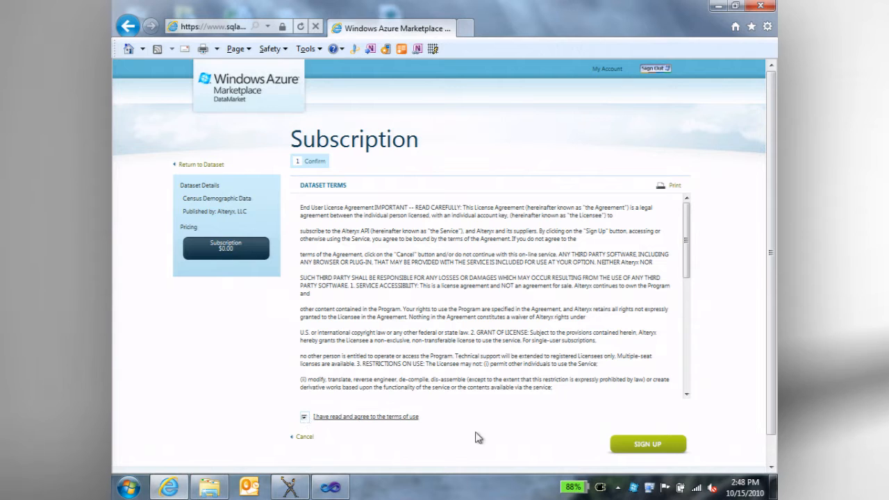
click(646, 444)
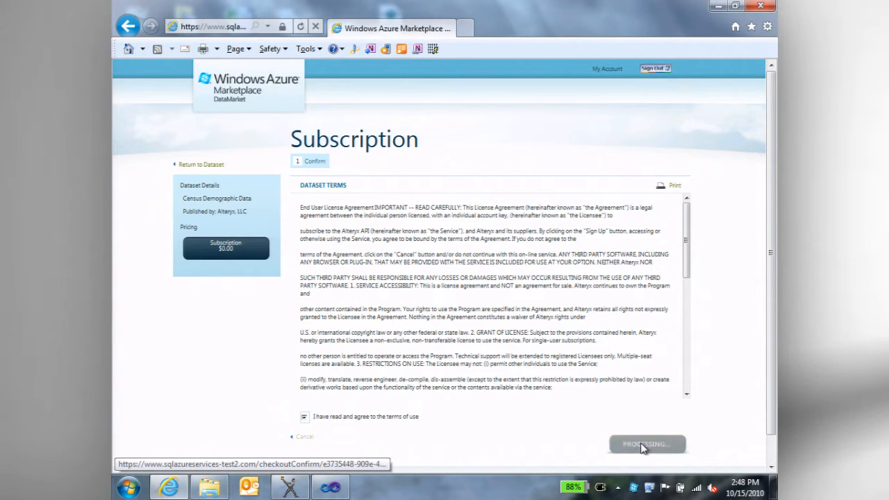
click(646, 443)
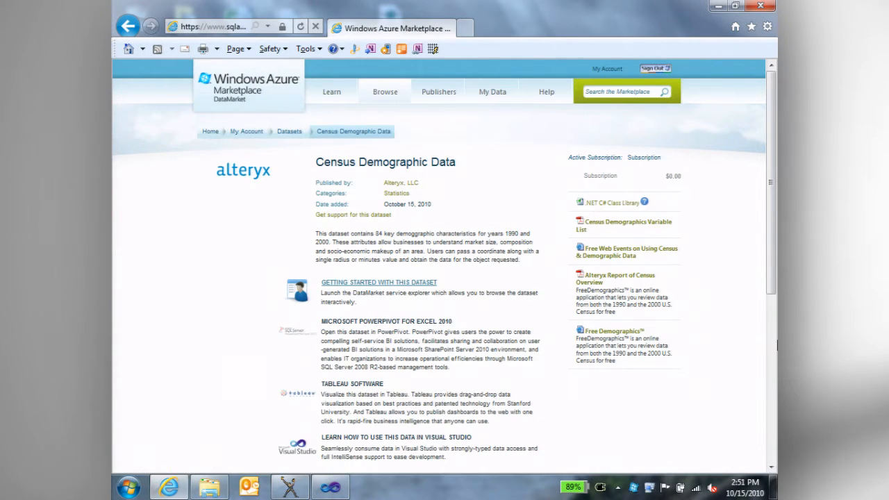
mouse_move(499, 278)
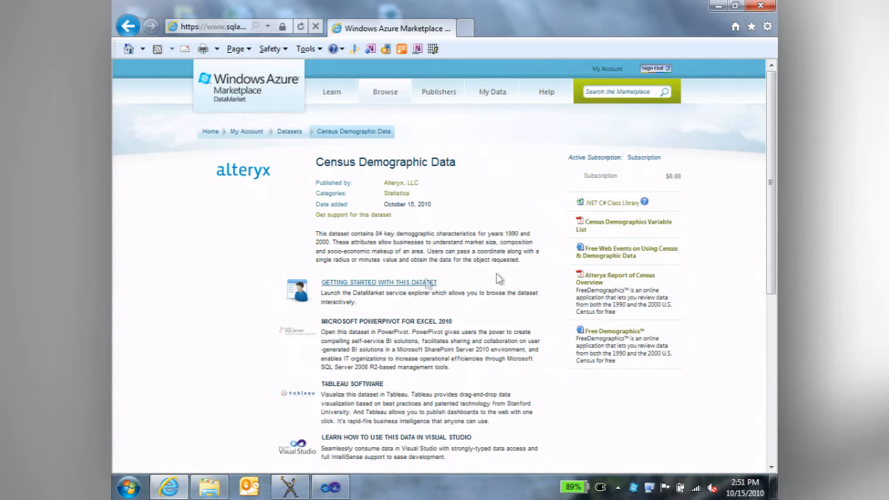
Open the Census Demographic Data service explorer via 'Getting Started With This Dataset'.
click(379, 282)
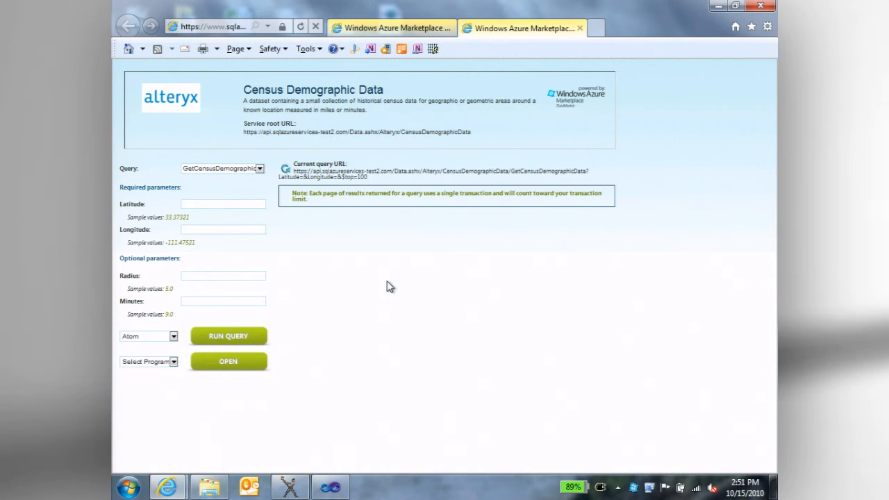
Run a census query for latitude 33.37321, longitude -111.47521 as a table.
text(33.37321)
text(-111.47521)
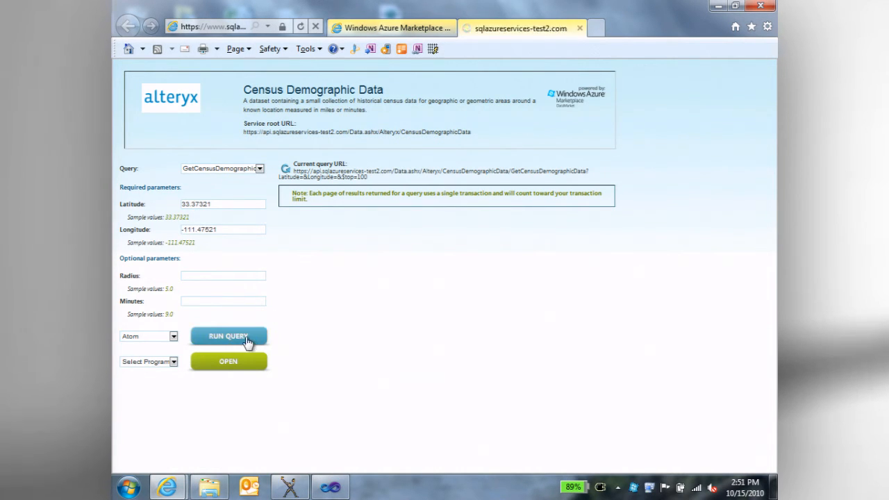
click(229, 336)
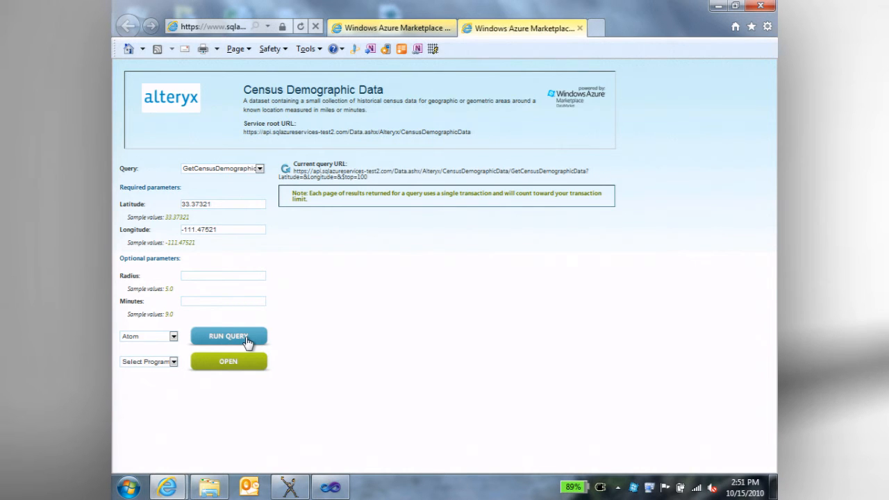
click(229, 336)
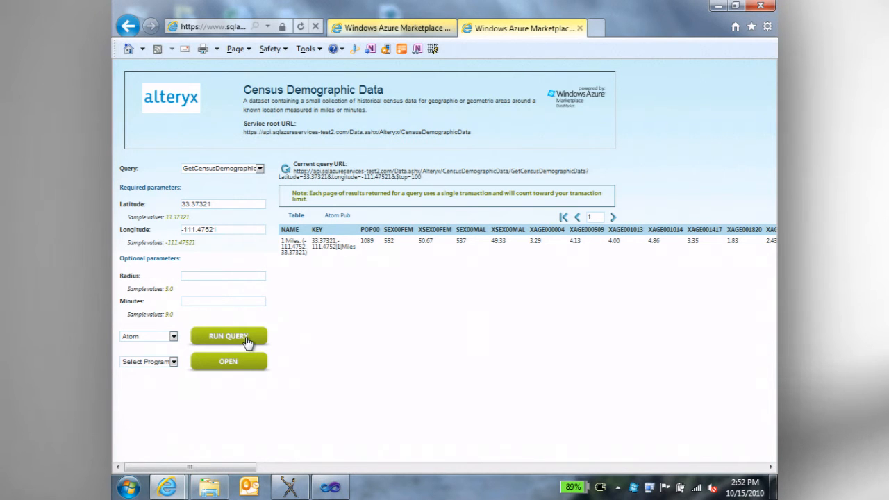
mouse_move(257, 294)
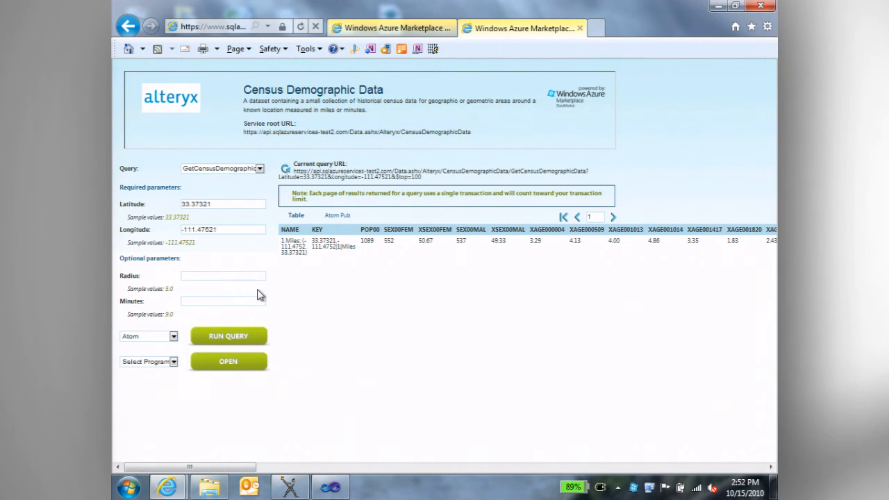